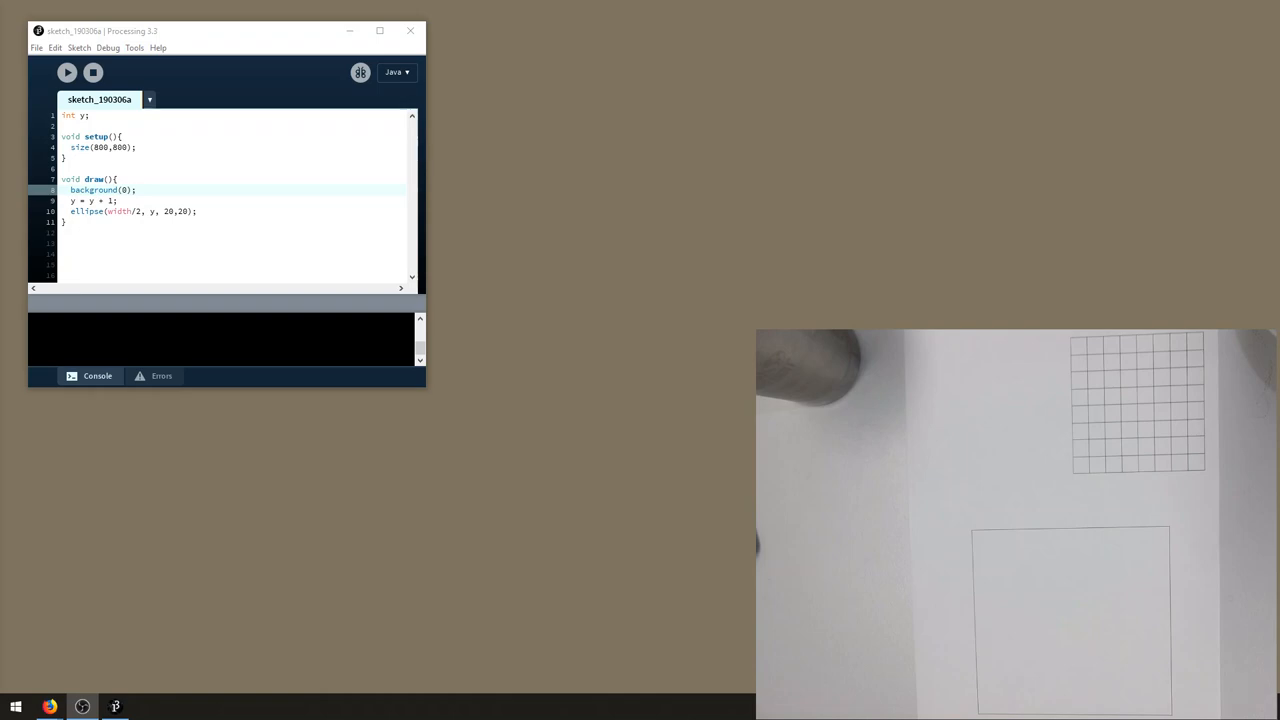
{"action": "mouse_move", "coordinate": [208, 40]}
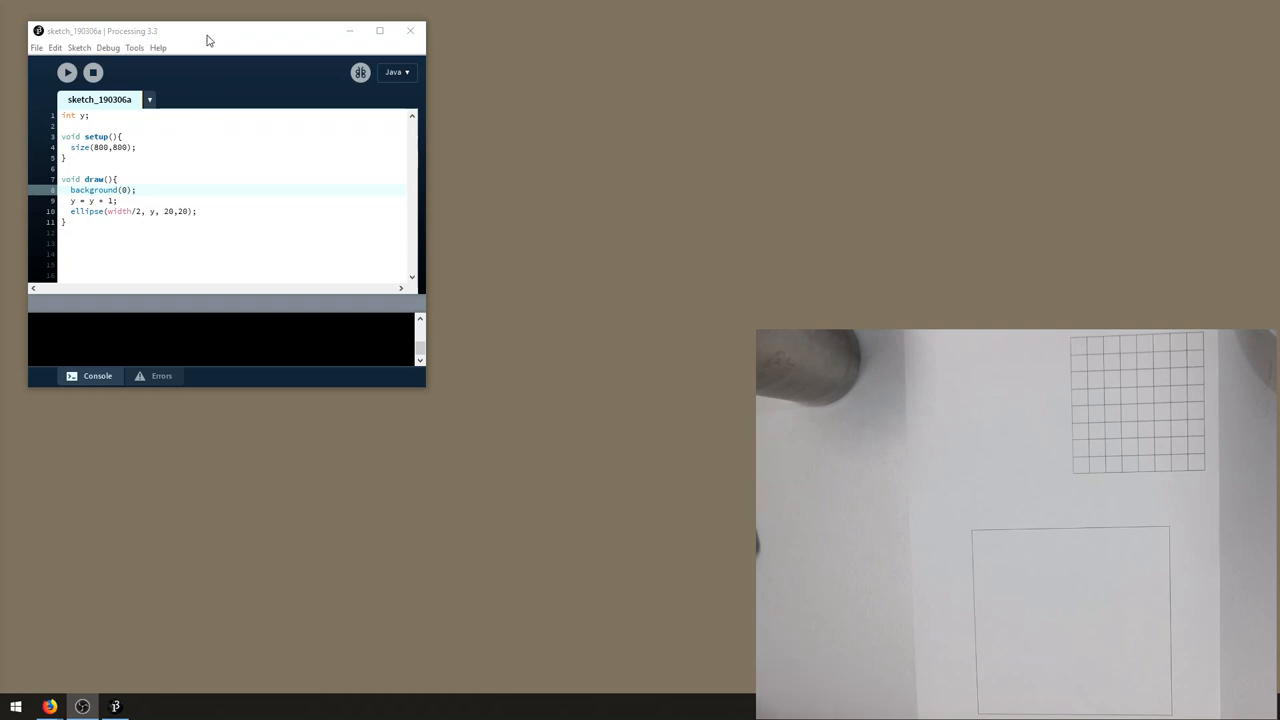
{"action": "mouse_move", "coordinate": [68, 72]}
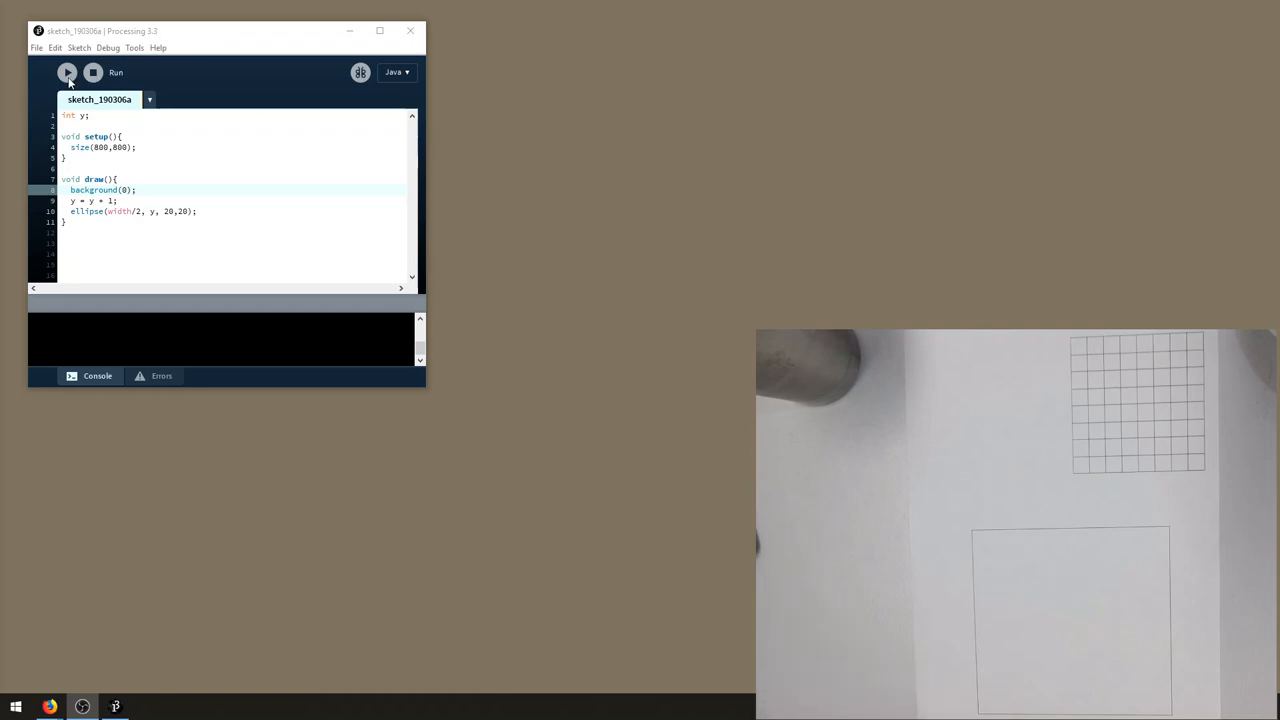
Set y = 400 in setup(), fix the ellipse x at 400, and run the sketch showing the ball
{"action": "left_click", "coordinate": [68, 72]}
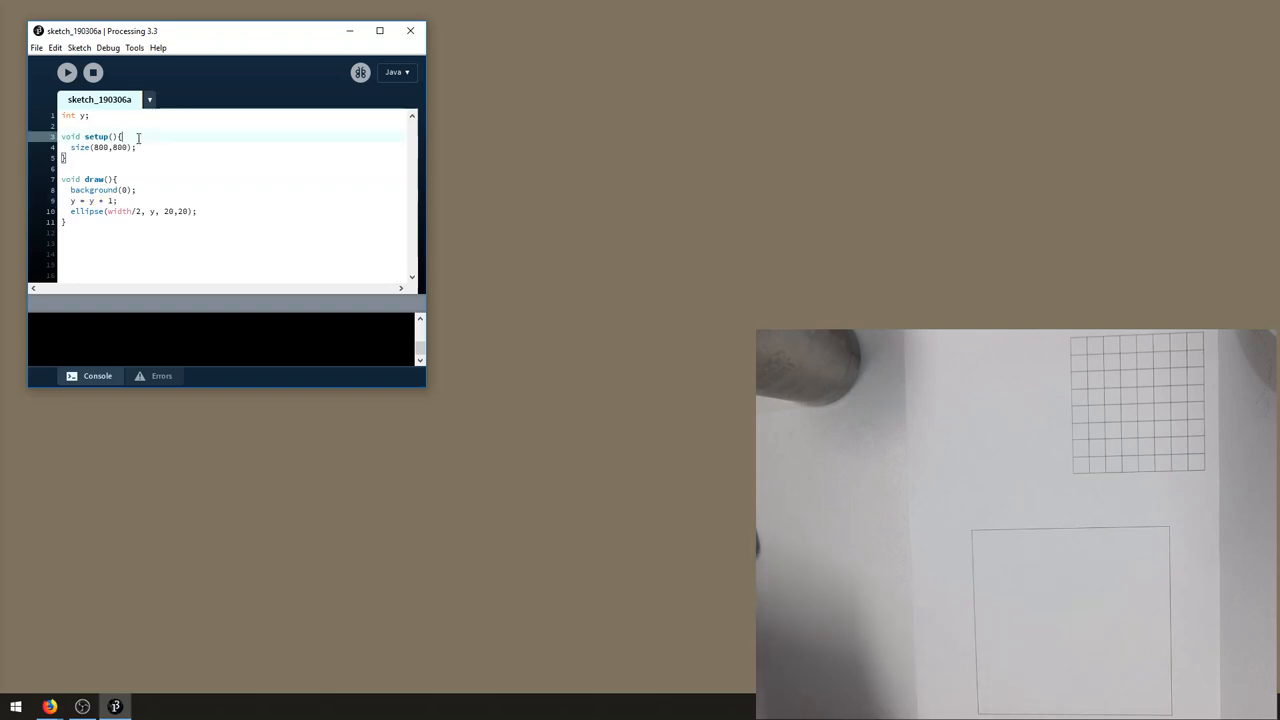
{"action": "type", "text": "y = 400;"}
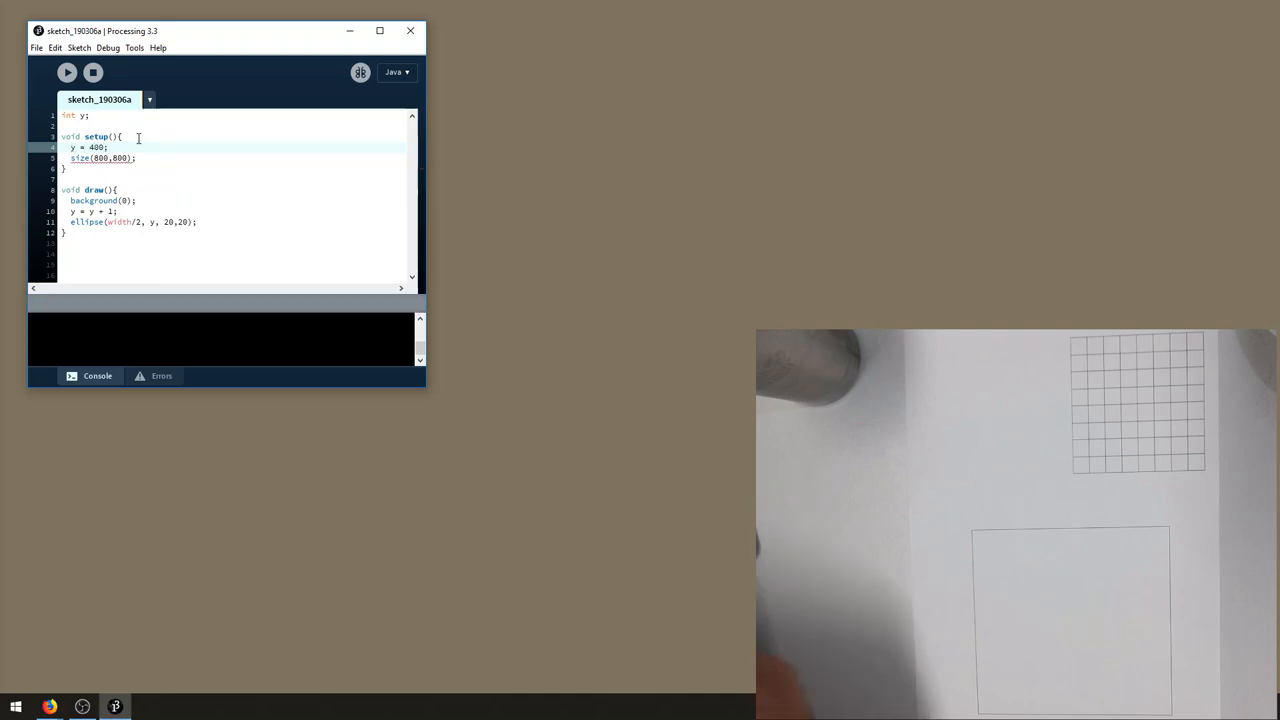
{"action": "double_click", "coordinate": [120, 220]}
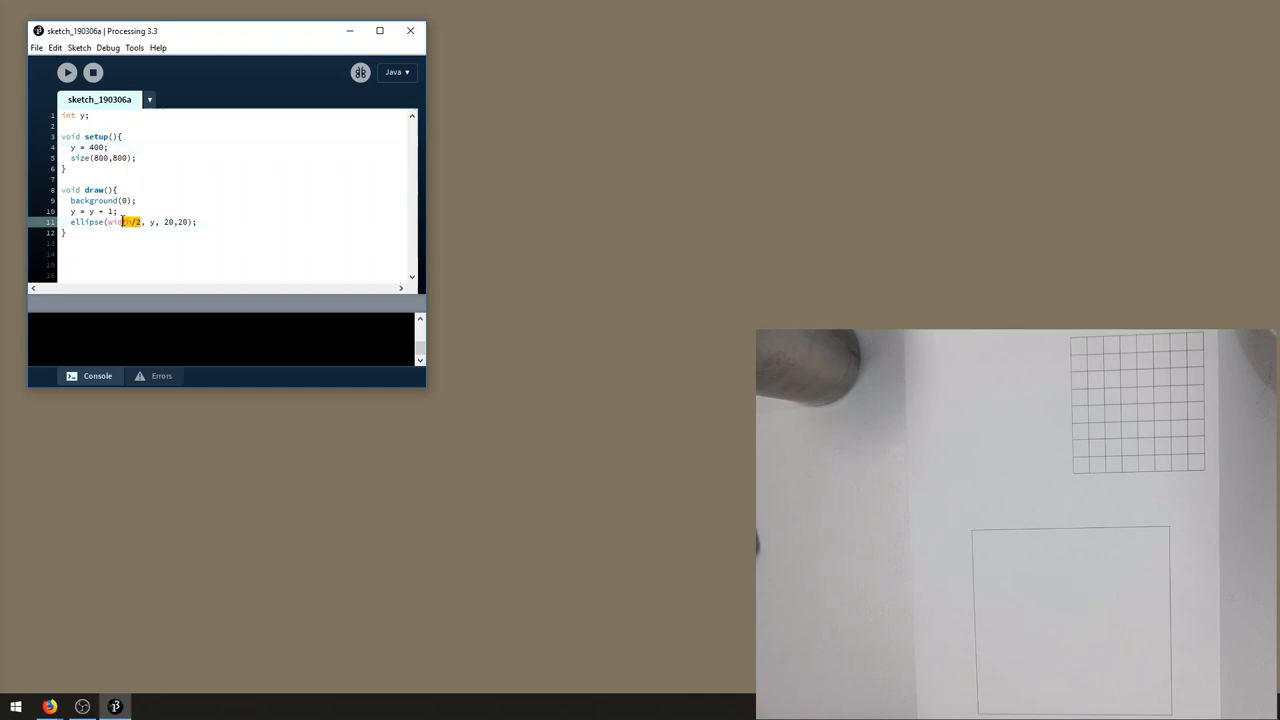
{"action": "left_click", "coordinate": [68, 72]}
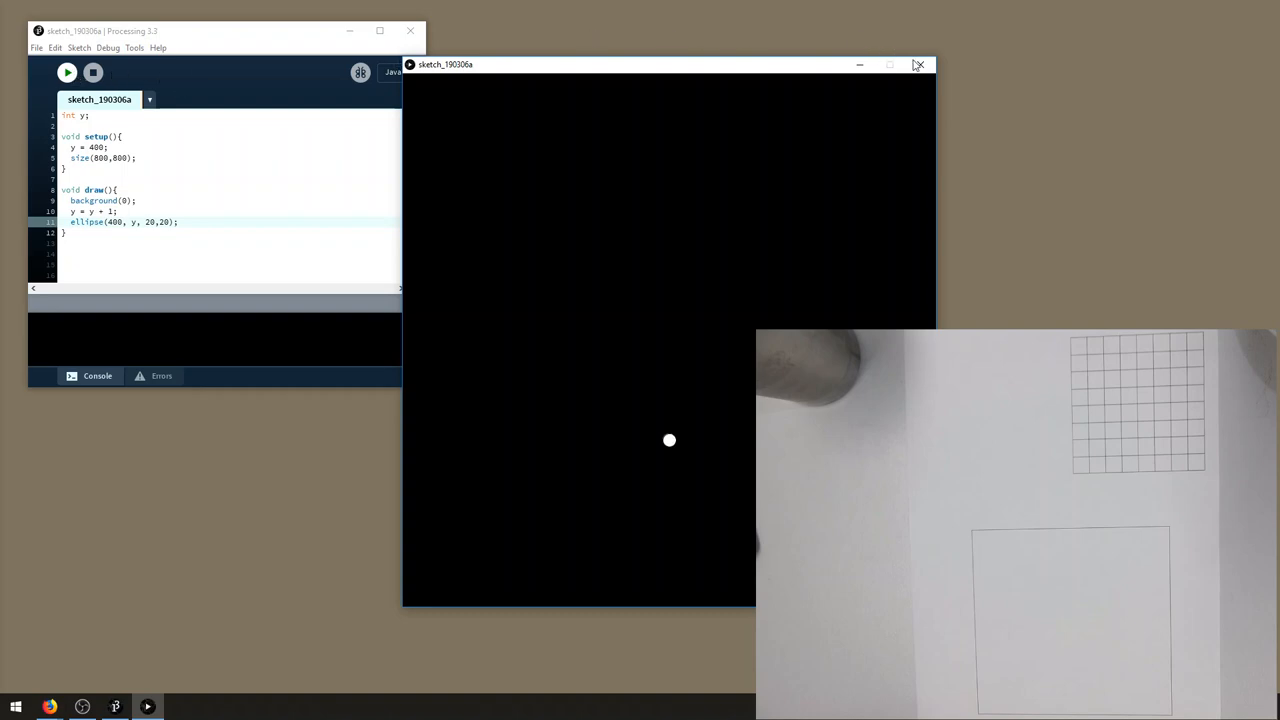
Close the running sketch window to return to the code
{"action": "left_click", "coordinate": [916, 64]}
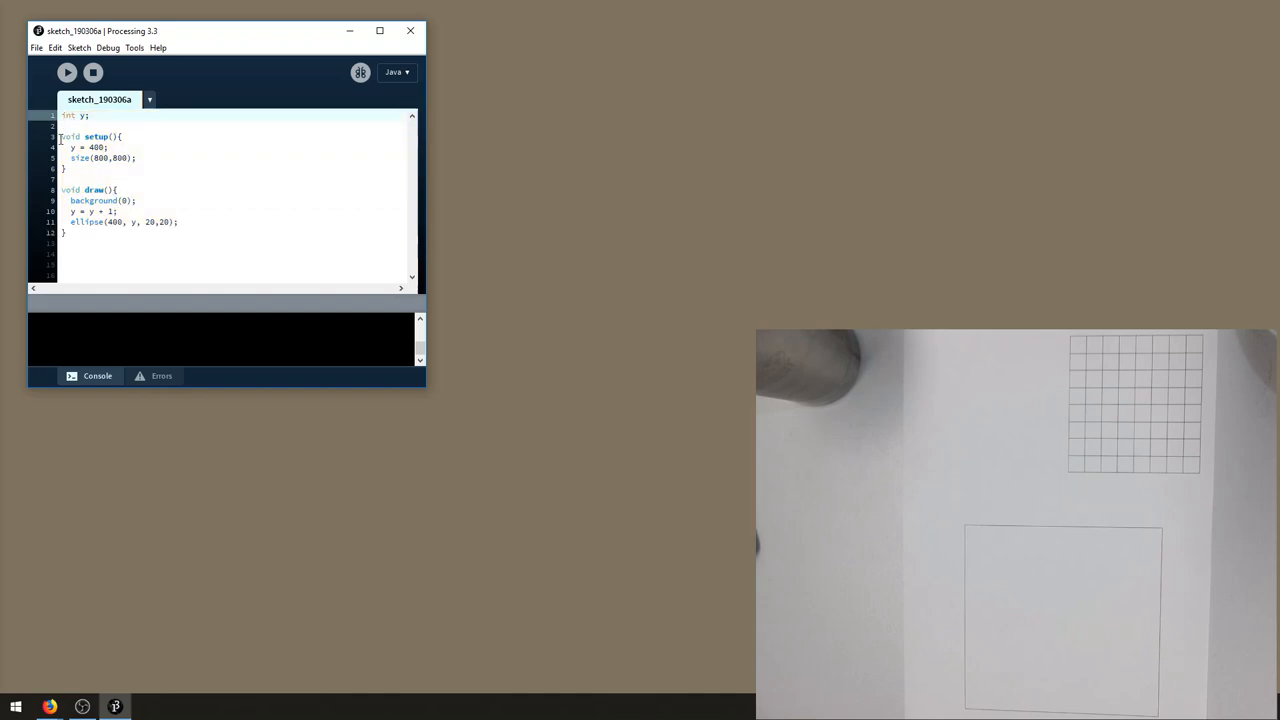
{"action": "left_click_drag", "start_coordinate": [62, 136], "coordinate": [68, 168]}
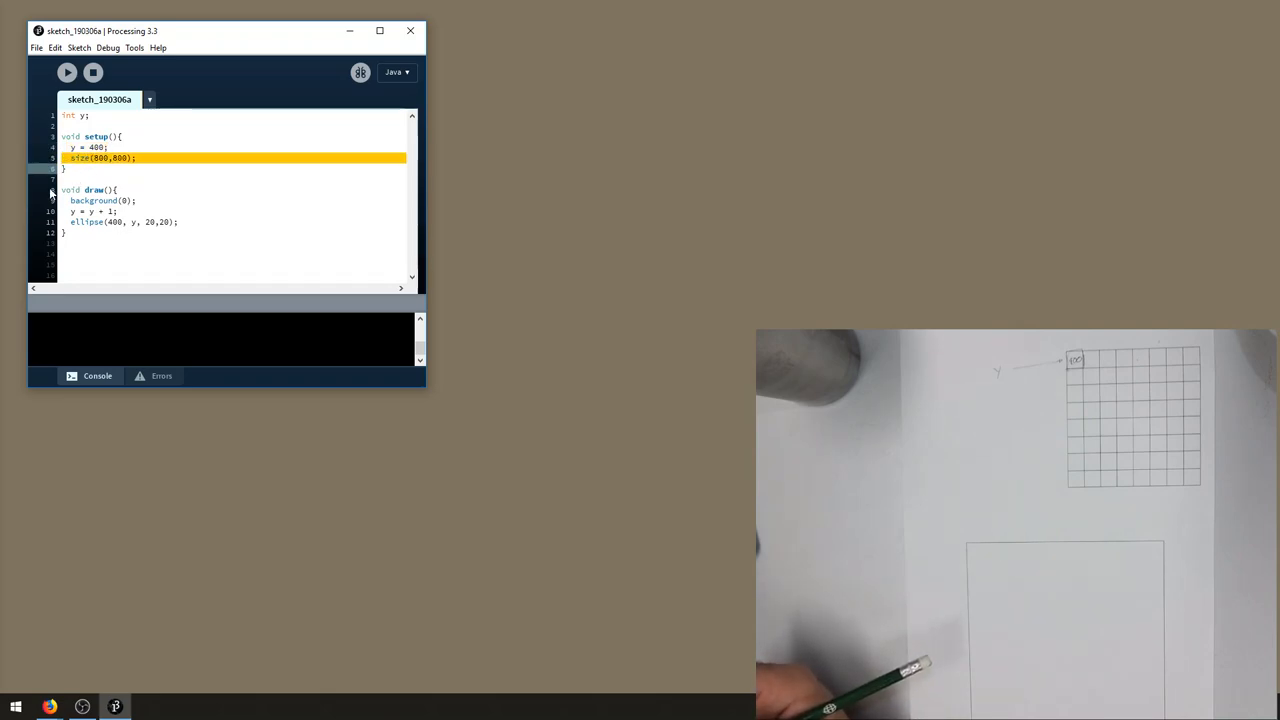
{"action": "left_click", "coordinate": [104, 200]}
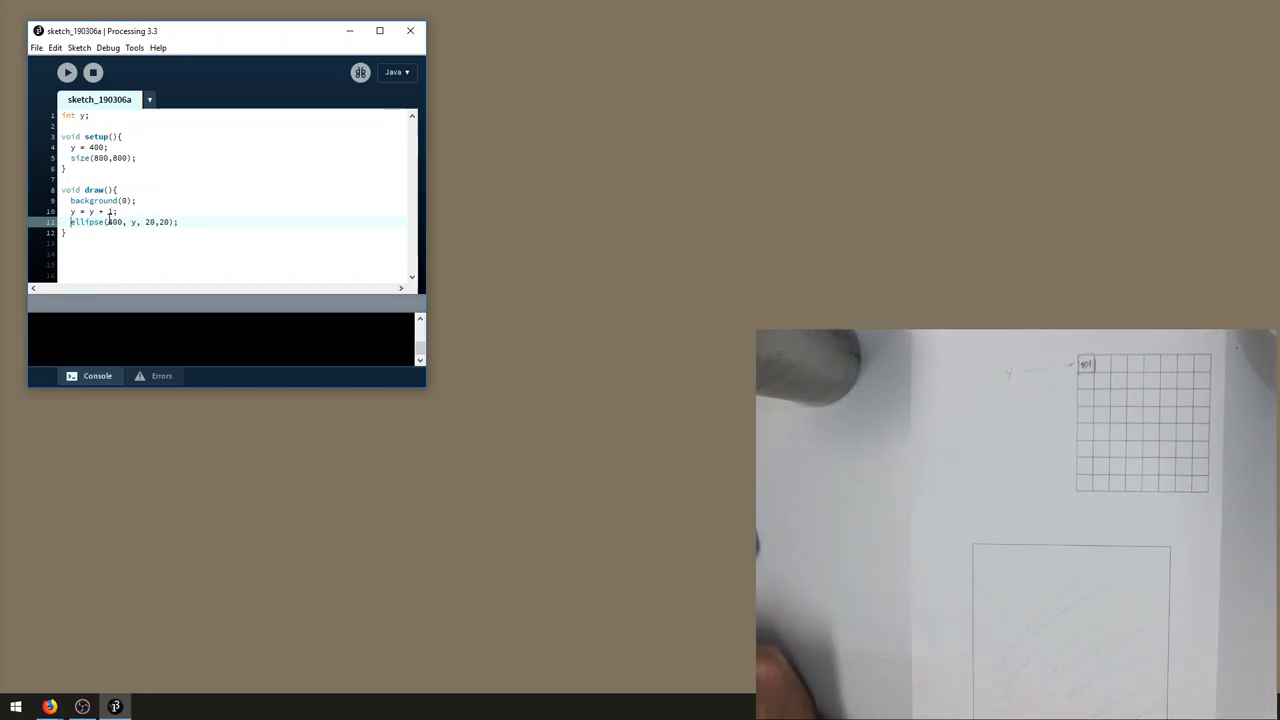
{"action": "left_click", "coordinate": [136, 220]}
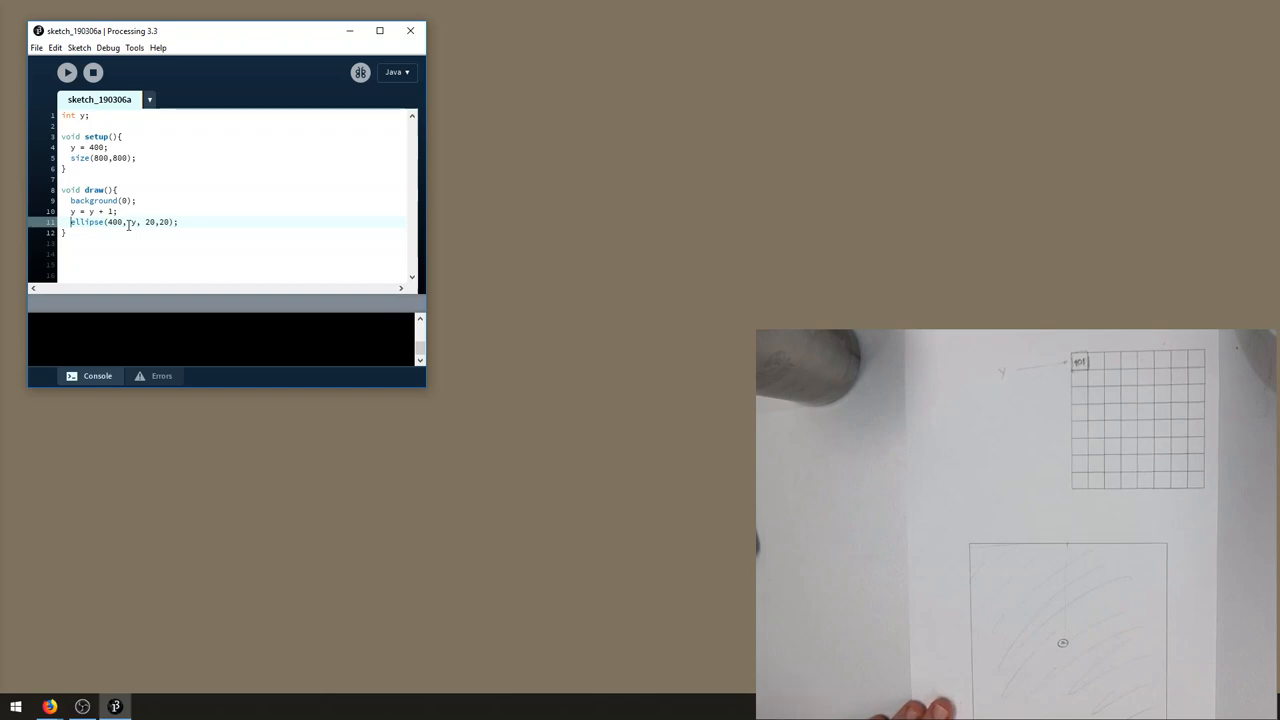
{"action": "double_click", "coordinate": [92, 200]}
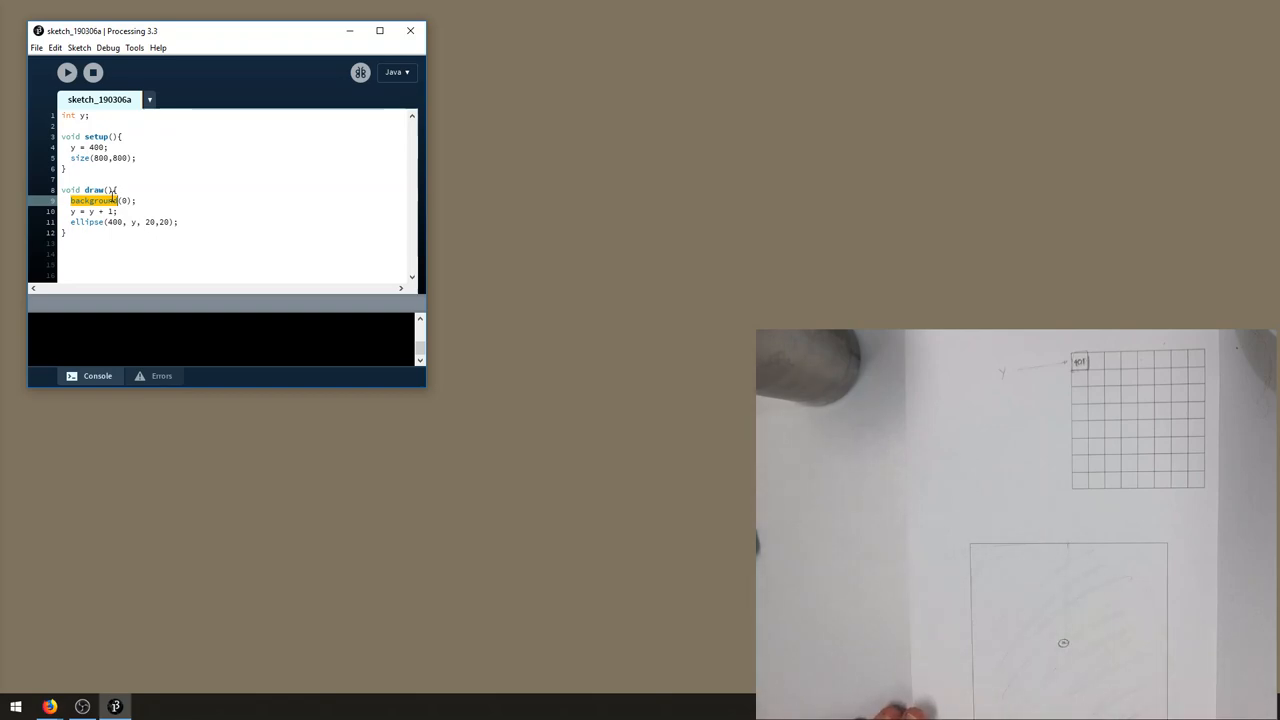